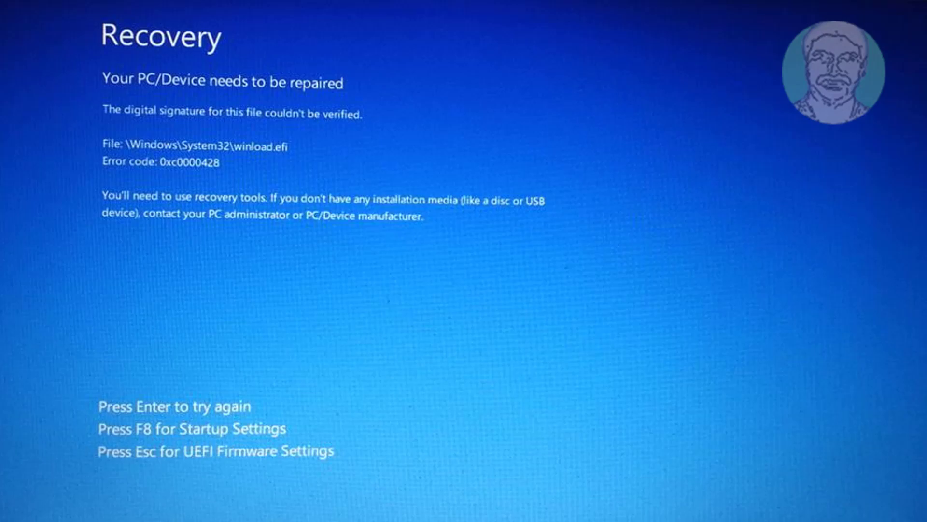
Restart from the winload.efi Recovery error and boot into Windows Setup from installation media.
{"action": "key", "text": "Enter"}
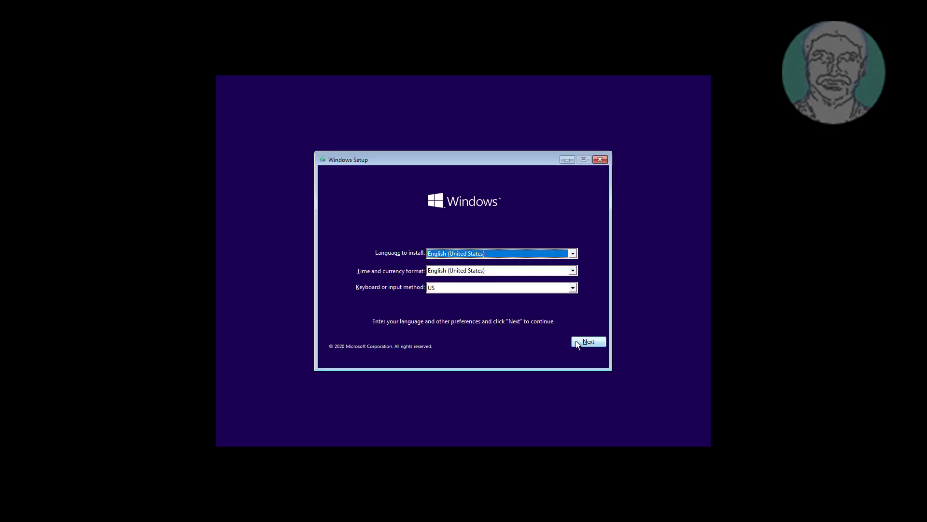
Accept the default language settings and choose Repair your computer instead of installing.
{"action": "left_click", "coordinate": [588, 341]}
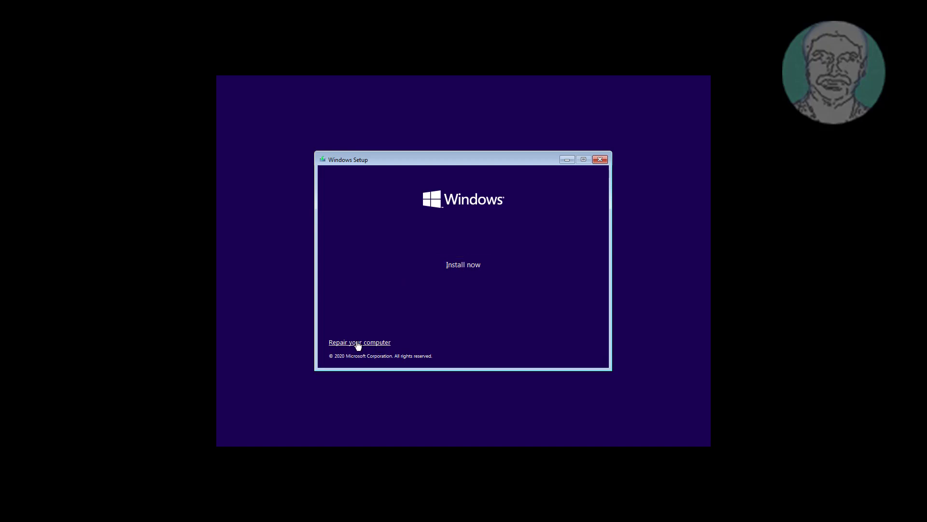
{"action": "left_click", "coordinate": [359, 342]}
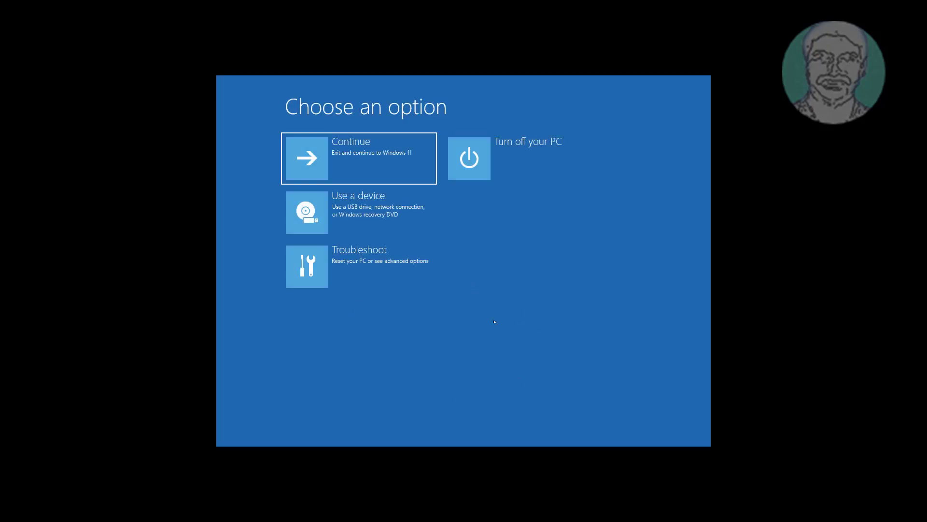
{"action": "mouse_move", "coordinate": [325, 301]}
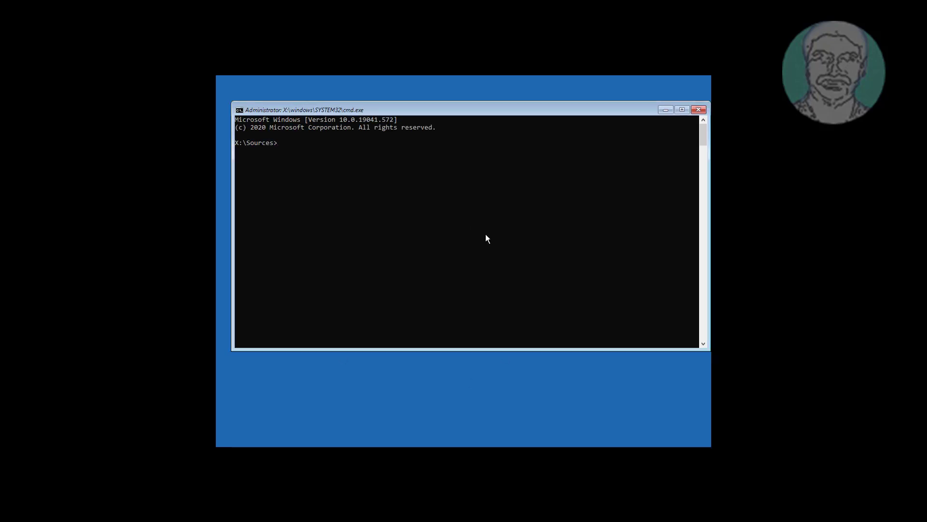
Run bcdedit and read the Windows 11 Boot Loader entry on partition C:.
{"action": "type", "text": "bcdedit"}
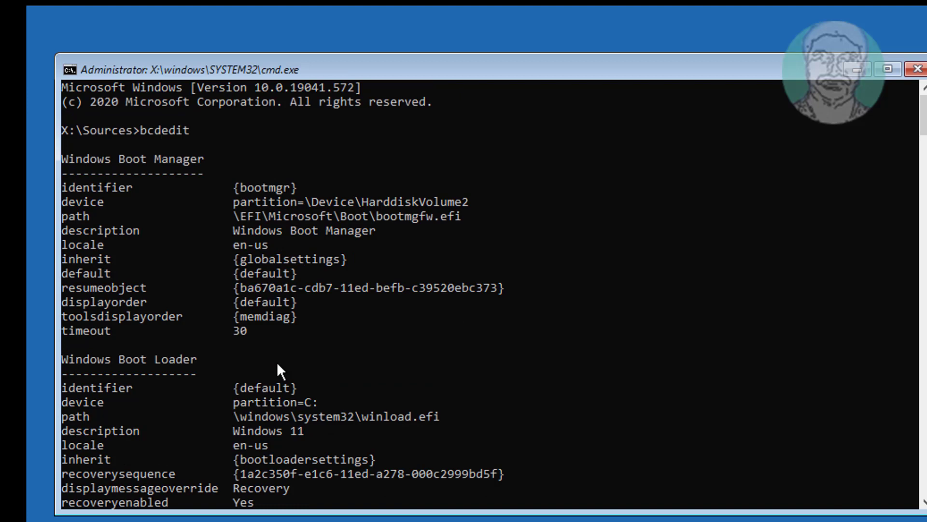
{"action": "mouse_move", "coordinate": [263, 336]}
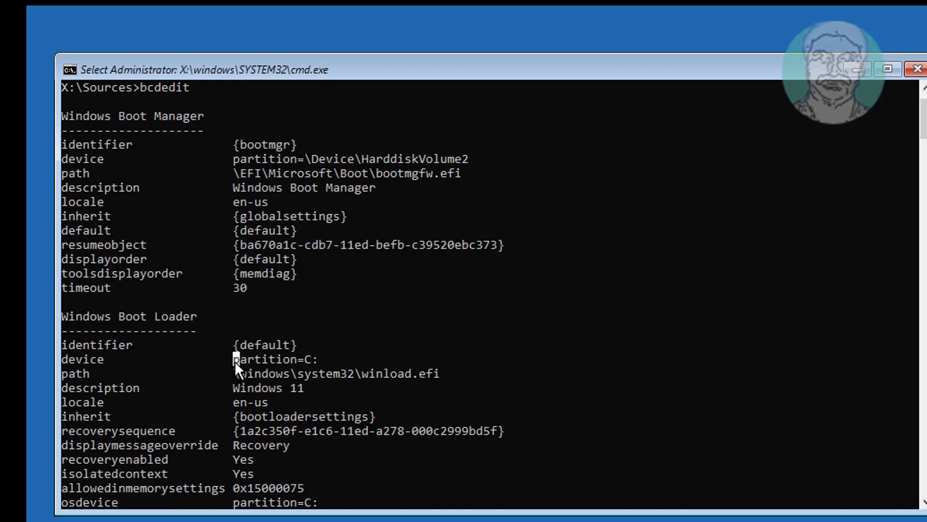
{"action": "left_click_drag", "start_coordinate": [236, 359], "coordinate": [323, 373]}
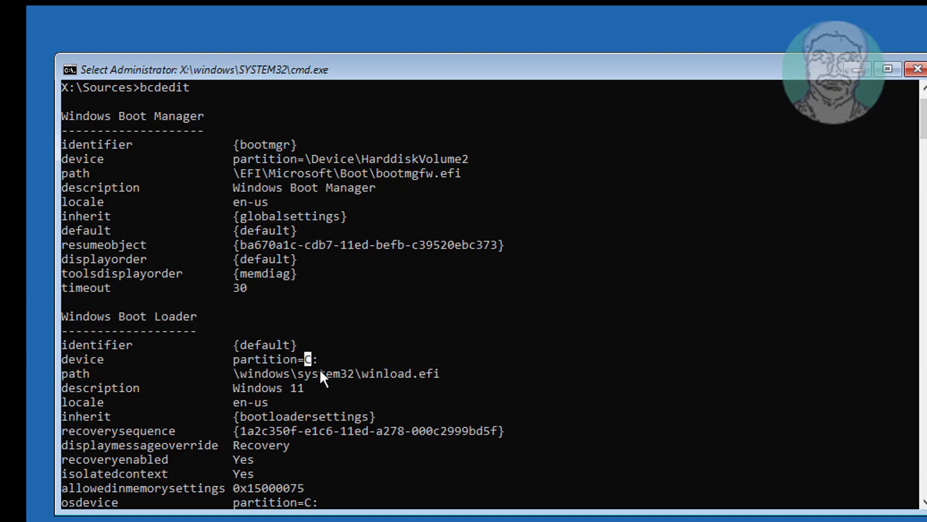
{"action": "scroll", "scroll_direction": "down", "scroll_amount": 3}
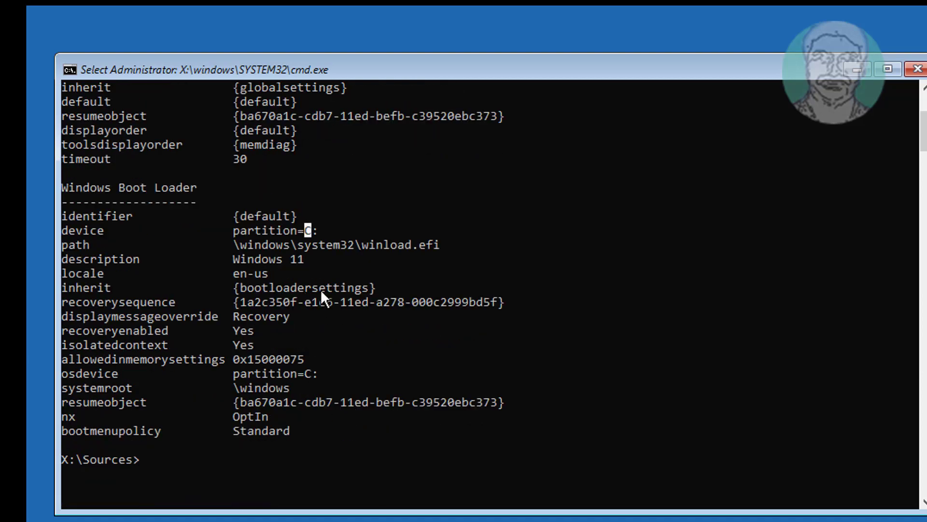
{"action": "mouse_move", "coordinate": [470, 286]}
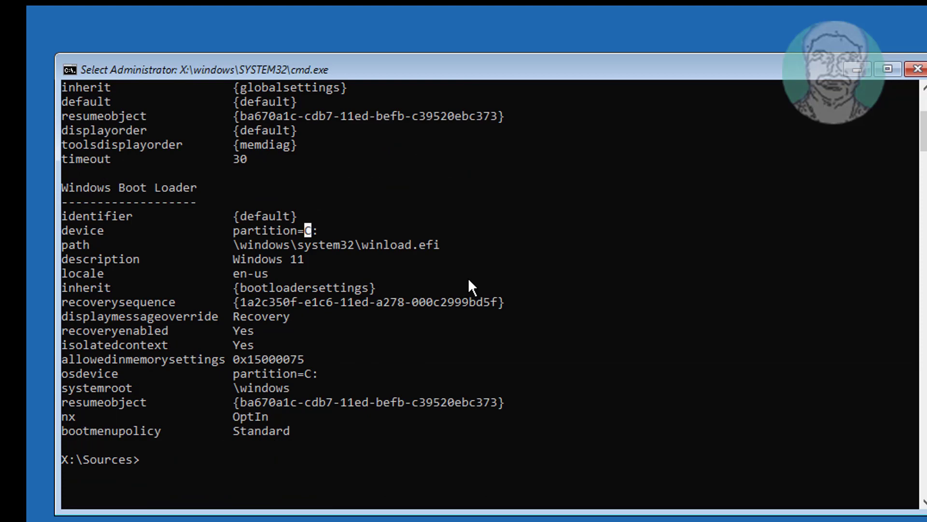
Repair the master boot record with bootrec /fixmbr and attempt bootrec /fixboot.
{"action": "type", "text": "boo"}
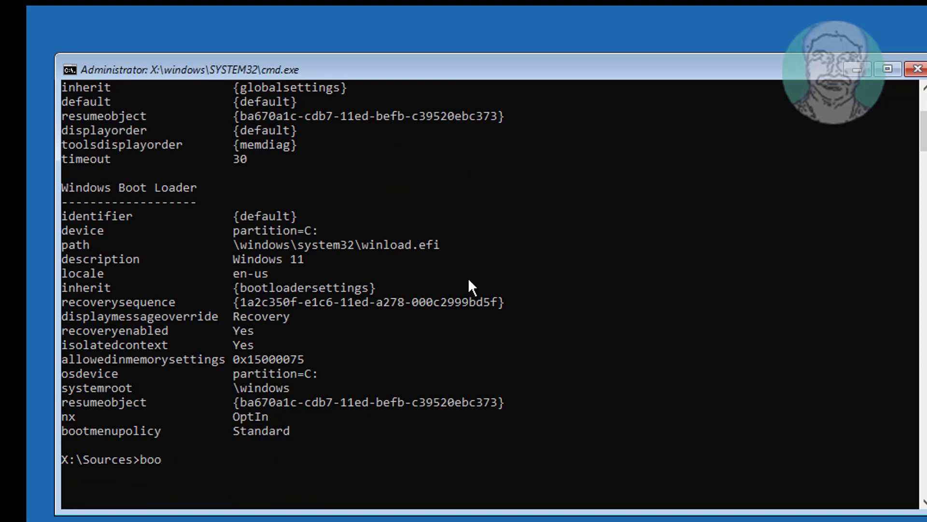
{"action": "type", "text": "trec /fixmbr"}
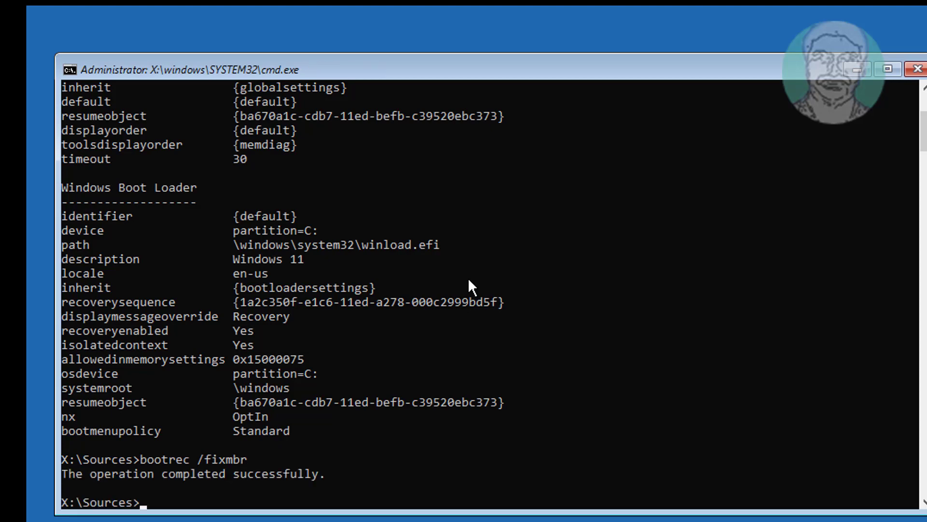
{"action": "type", "text": "bootrec"}
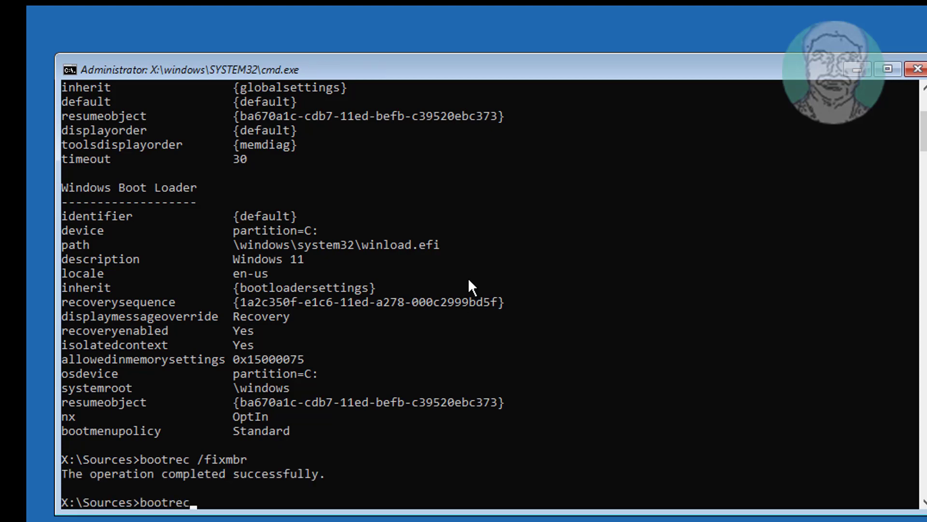
{"action": "type", "text": "/fixboot"}
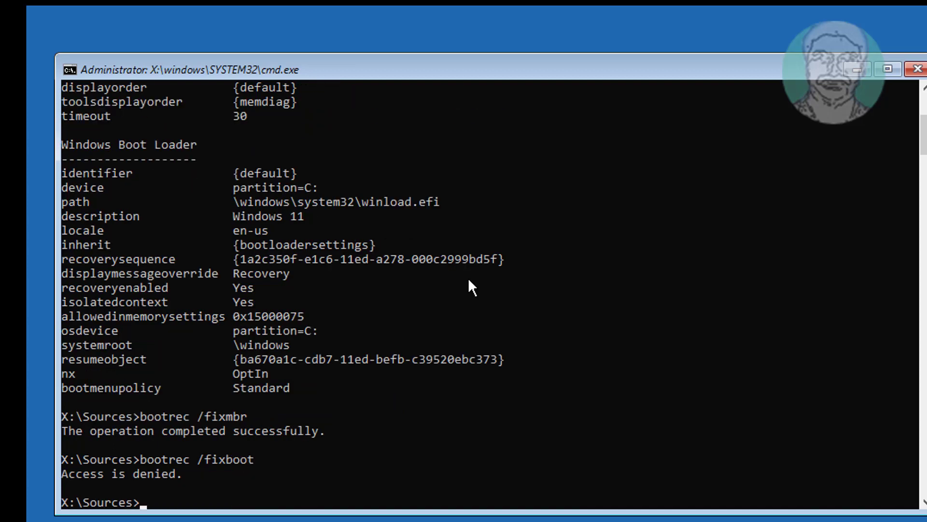
Update the boot code with bootsect /nt60 sys so bootrec /fixboot succeeds, then start DiskPart.
{"action": "type", "text": "bootsect"}
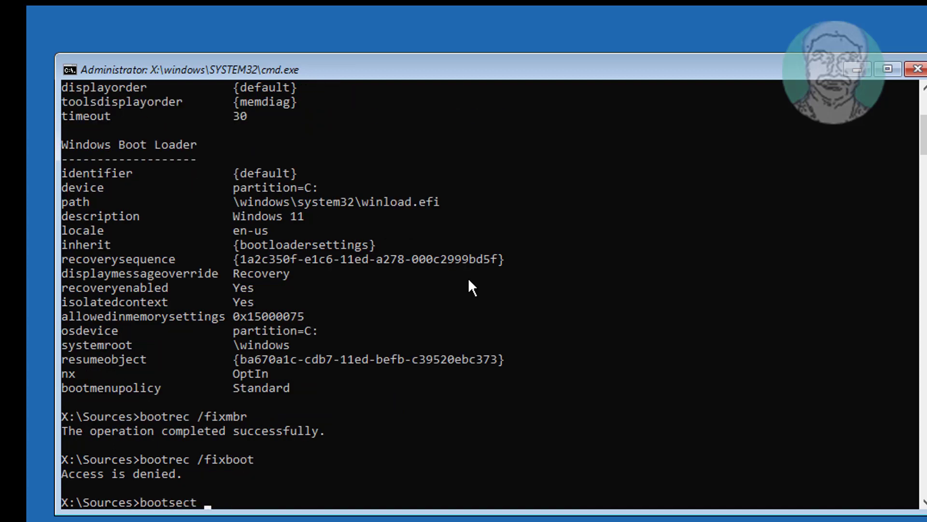
{"action": "type", "text": "/nt60 sys"}
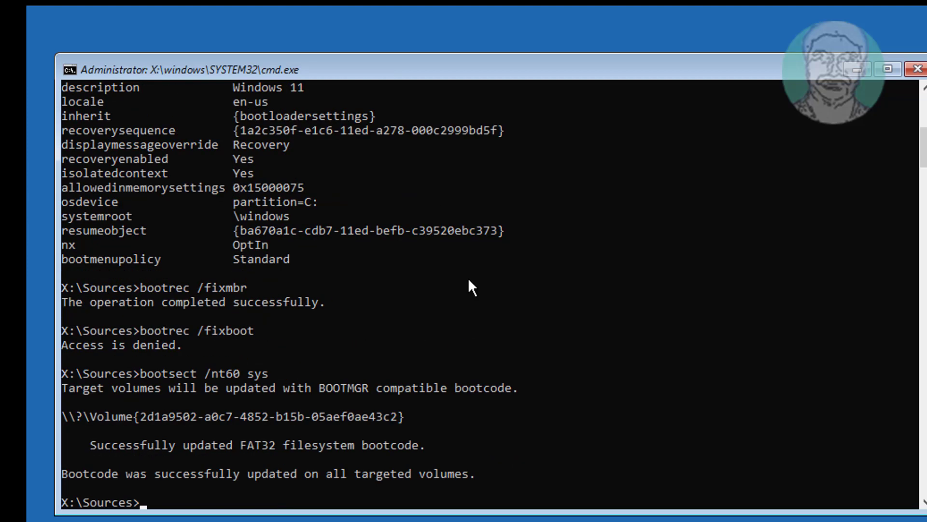
{"action": "type", "text": "bootrec /fixboot"}
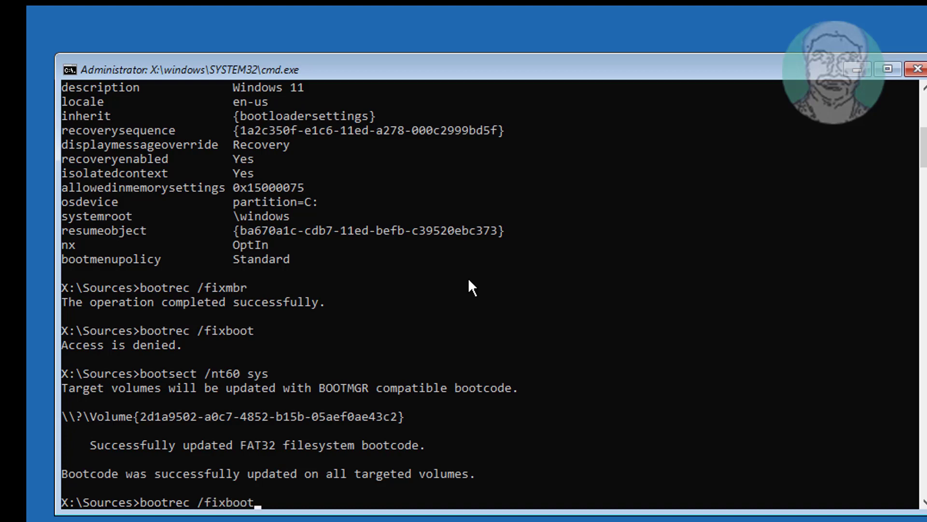
{"action": "key", "text": "enter"}
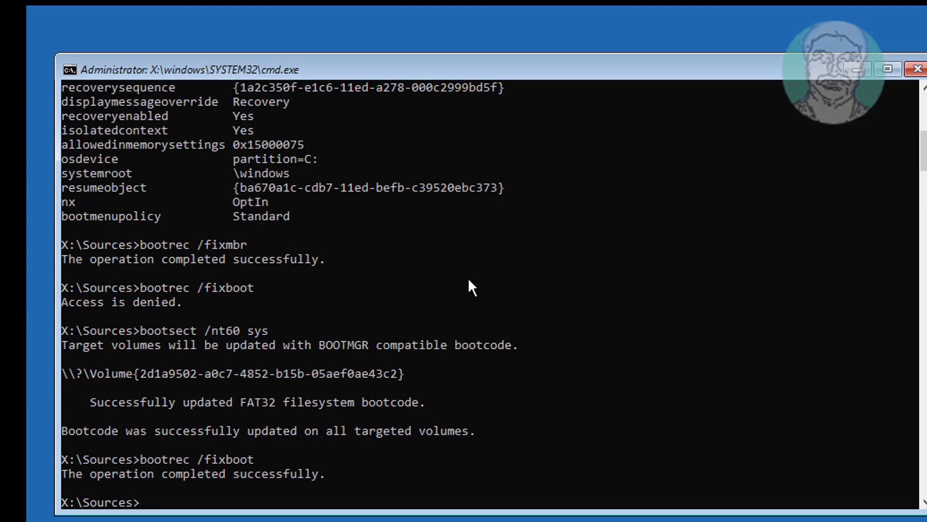
{"action": "type", "text": "diskpart"}
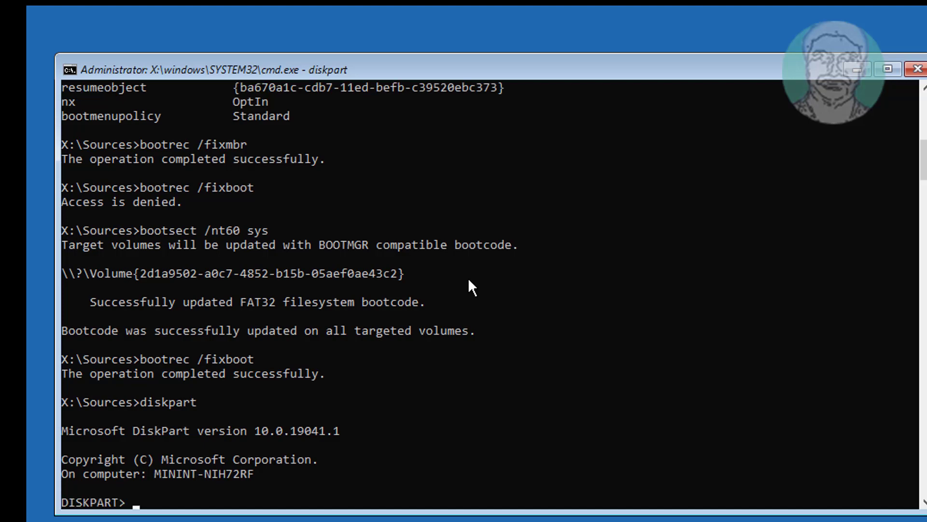
List the disks in DiskPart and select the 120 GB Disk 0.
{"action": "type", "text": "list"}
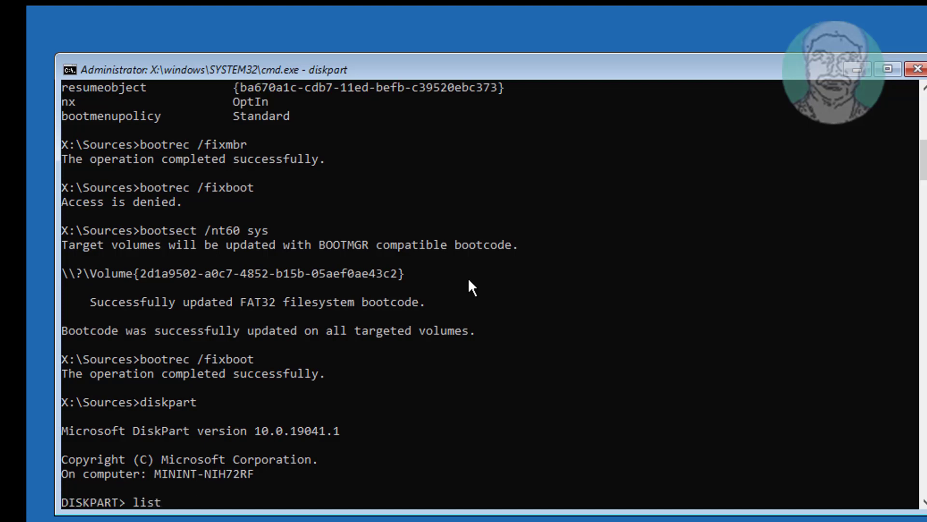
{"action": "type", "text": "disk"}
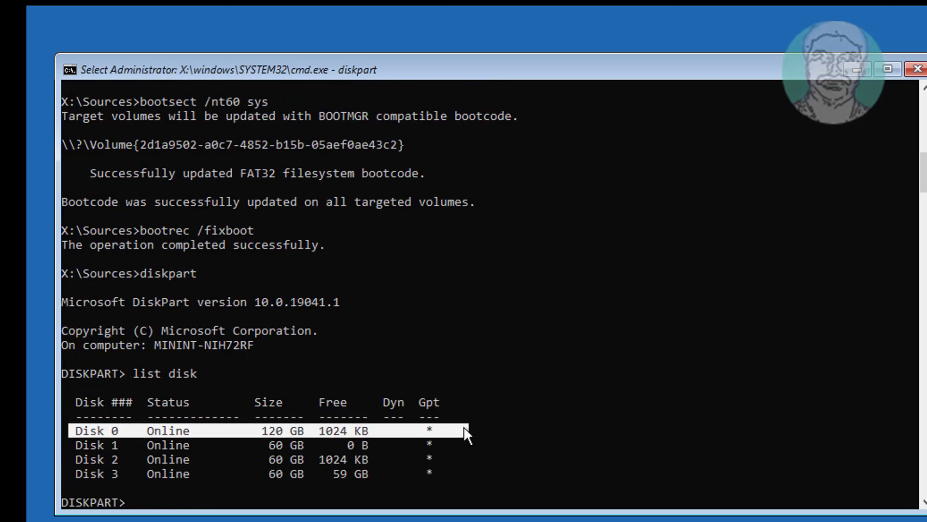
{"action": "type", "text": "s"}
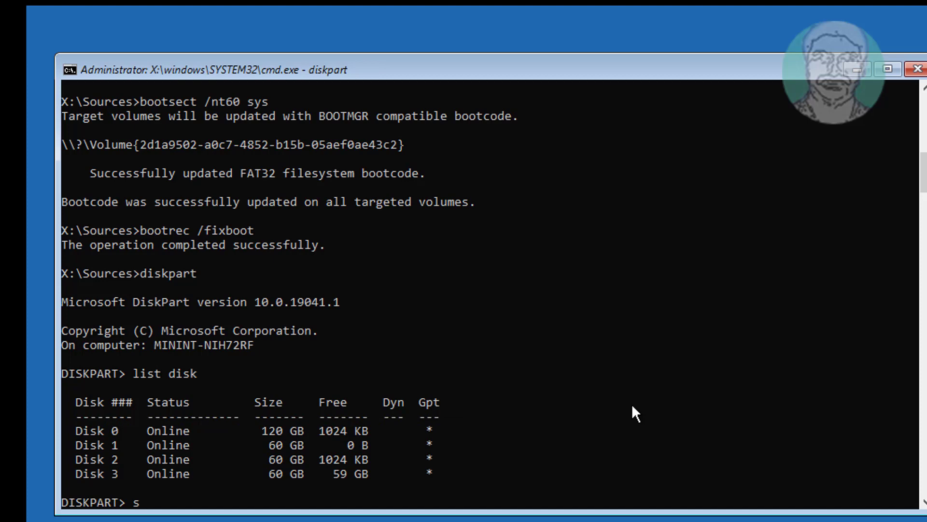
{"action": "mouse_move", "coordinate": [427, 426]}
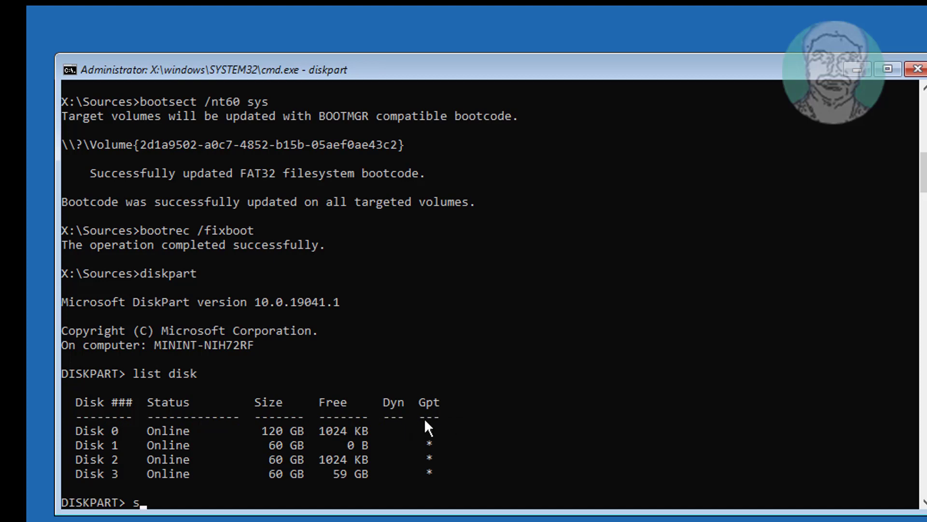
{"action": "mouse_move", "coordinate": [572, 437]}
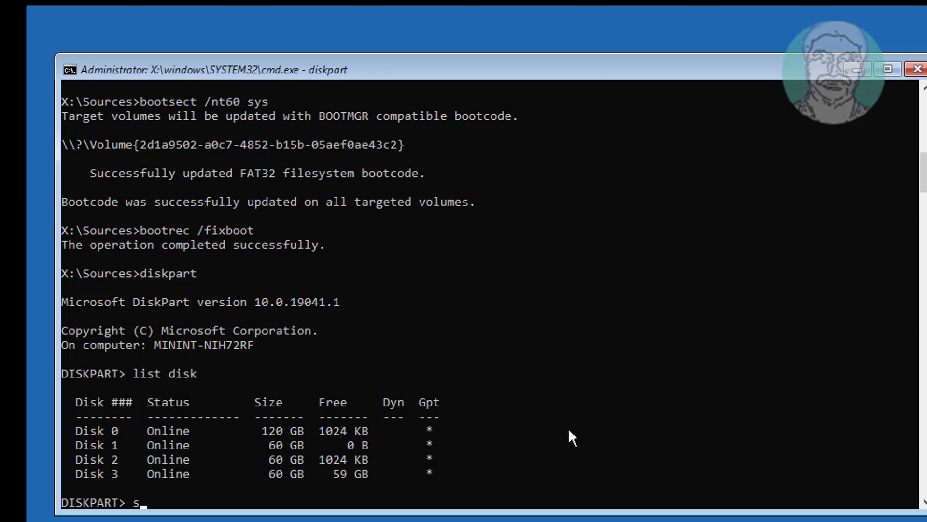
{"action": "type", "text": "elect"}
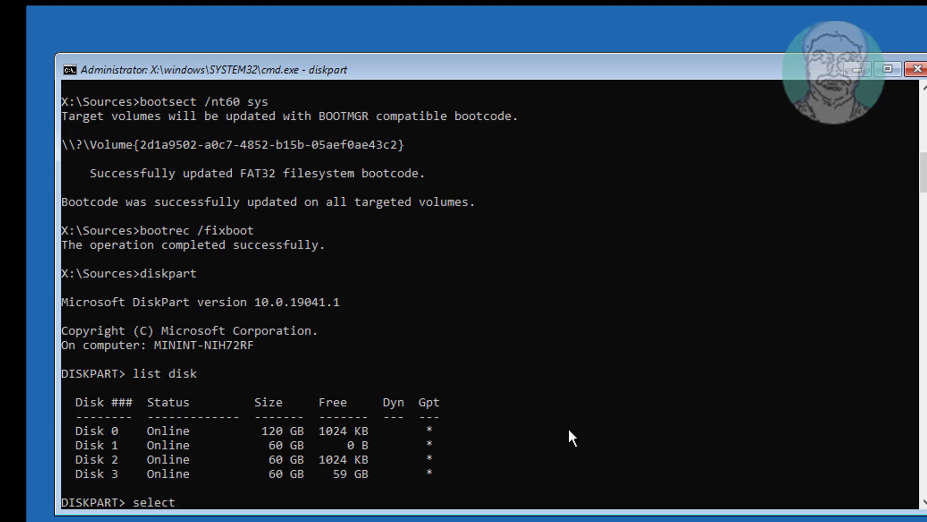
{"action": "type", "text": "disk 0"}
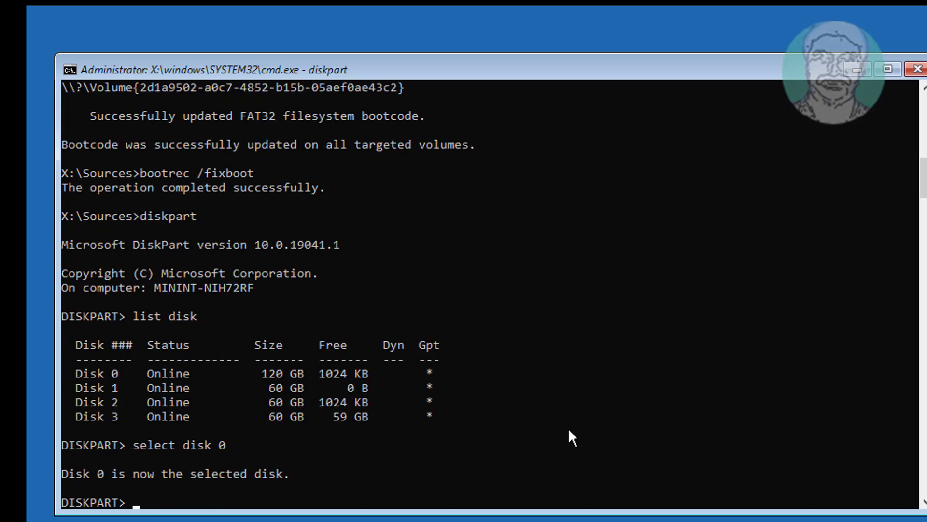
List Disk 0's volumes, revealing the hidden 1025 MB FAT32 Volume 3.
{"action": "type", "text": "l"}
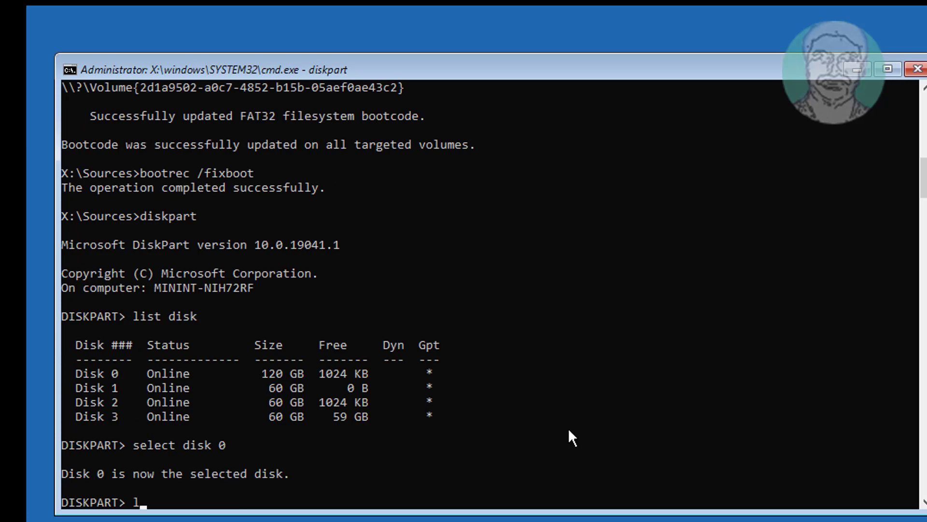
{"action": "type", "text": "ist volume"}
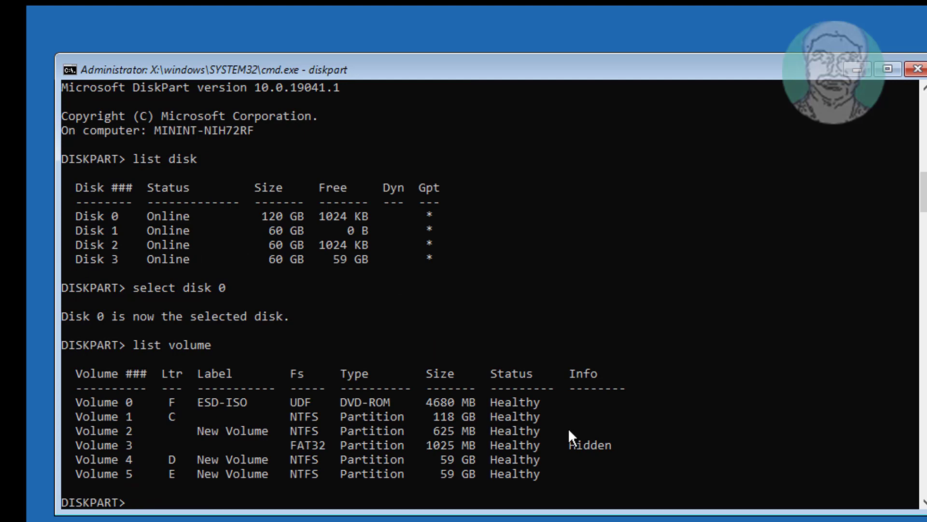
{"action": "mouse_move", "coordinate": [349, 437]}
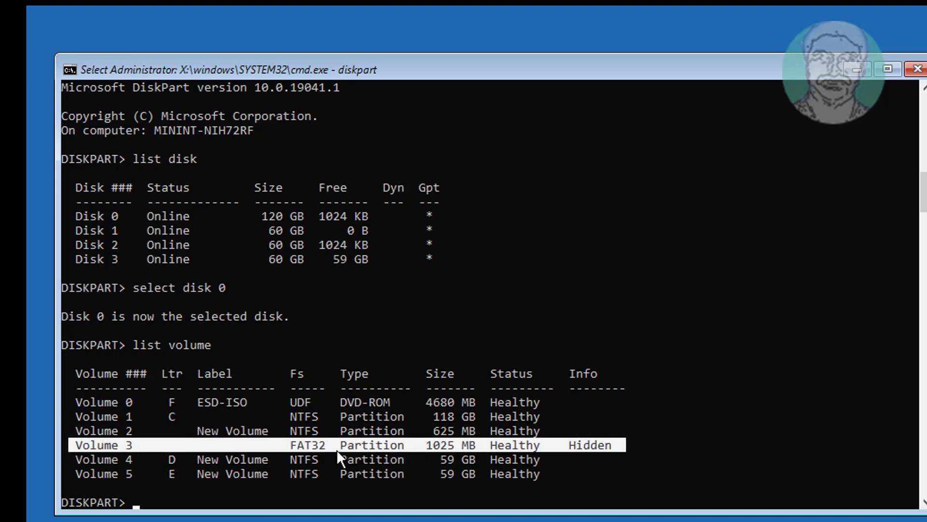
{"action": "mouse_move", "coordinate": [688, 483]}
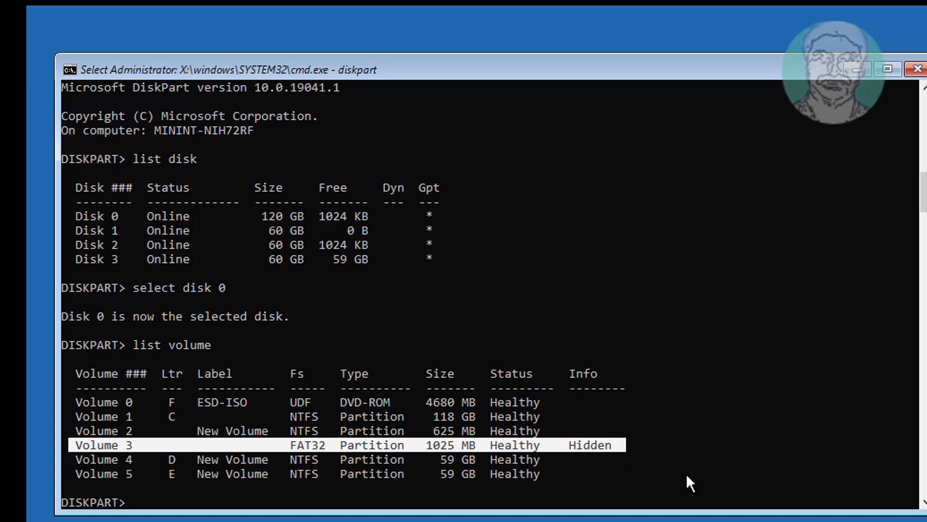
Select Volume 3, assign it drive letter N, and exit DiskPart.
{"action": "type", "text": "select"}
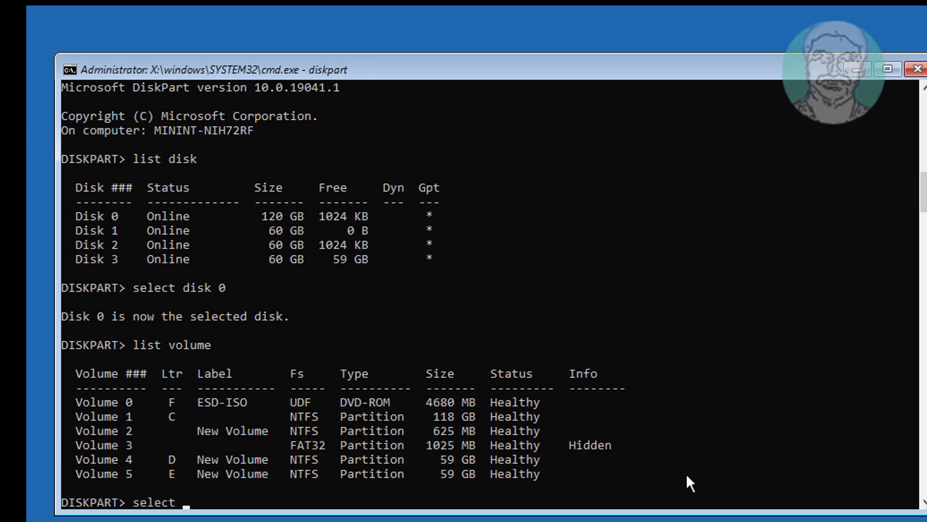
{"action": "type", "text": "volume 3"}
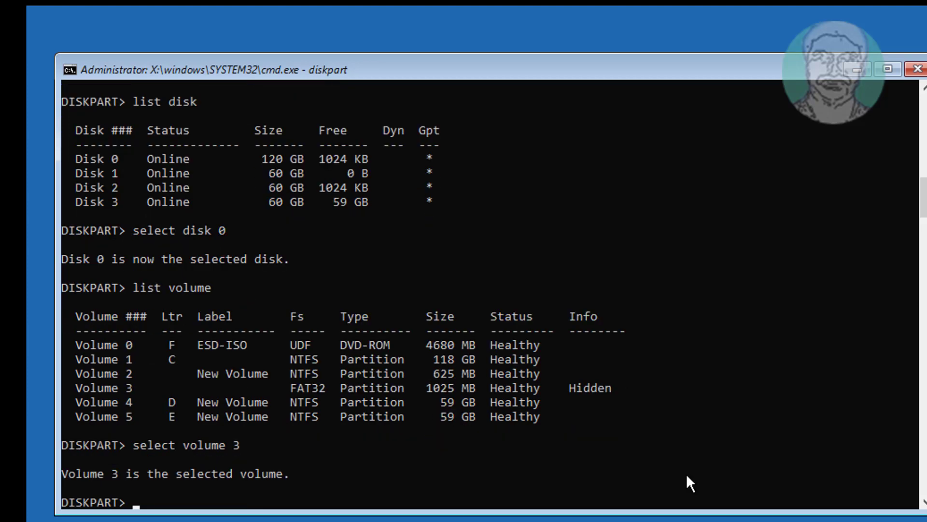
{"action": "type", "text": "assign letter=n"}
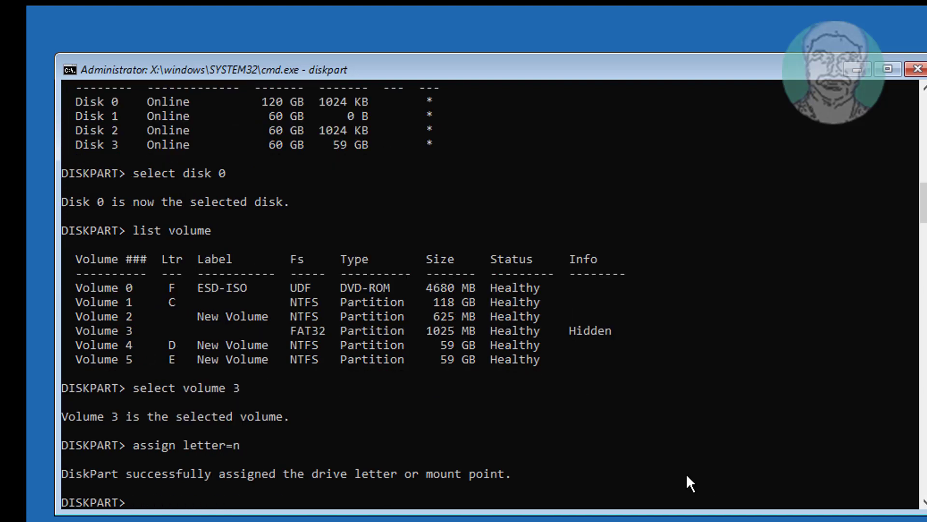
{"action": "type", "text": "exit"}
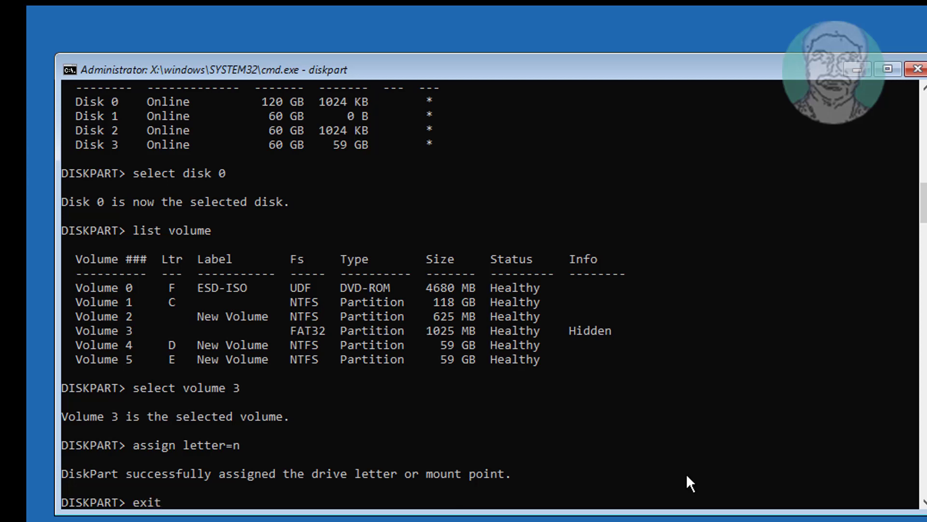
{"action": "key", "text": "Return"}
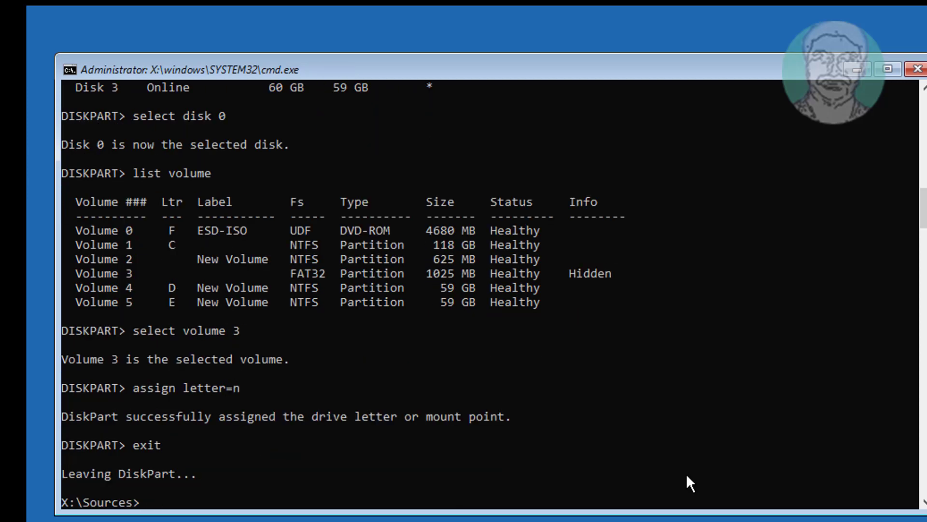
Change to N:\EFI\Microsoft\Boot and list all files with dir /a, showing BCD and its .old backups.
{"action": "type", "text": "n:"}
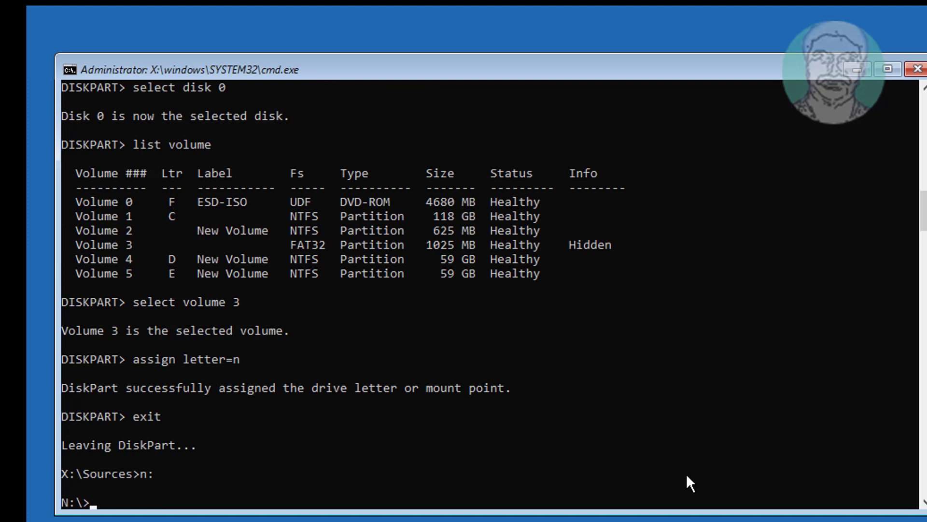
{"action": "type", "text": "cd efi"}
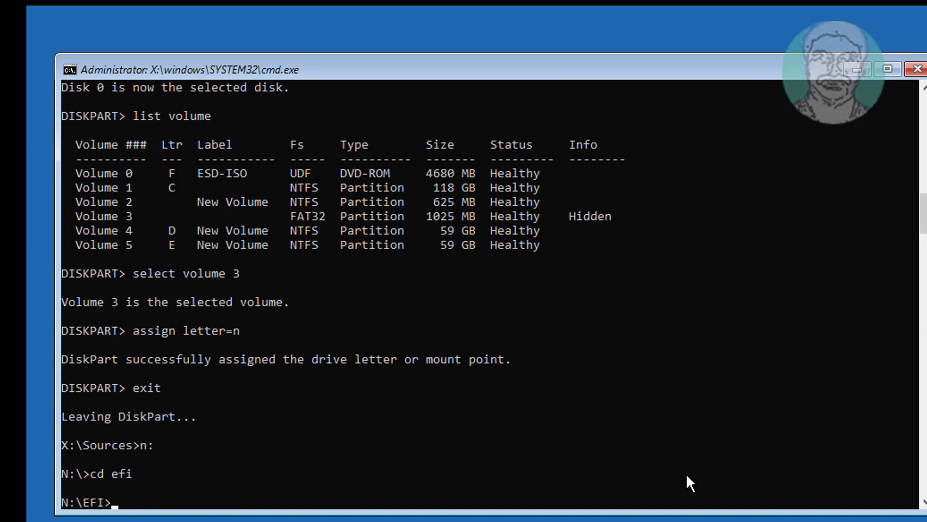
{"action": "type", "text": "cd mi"}
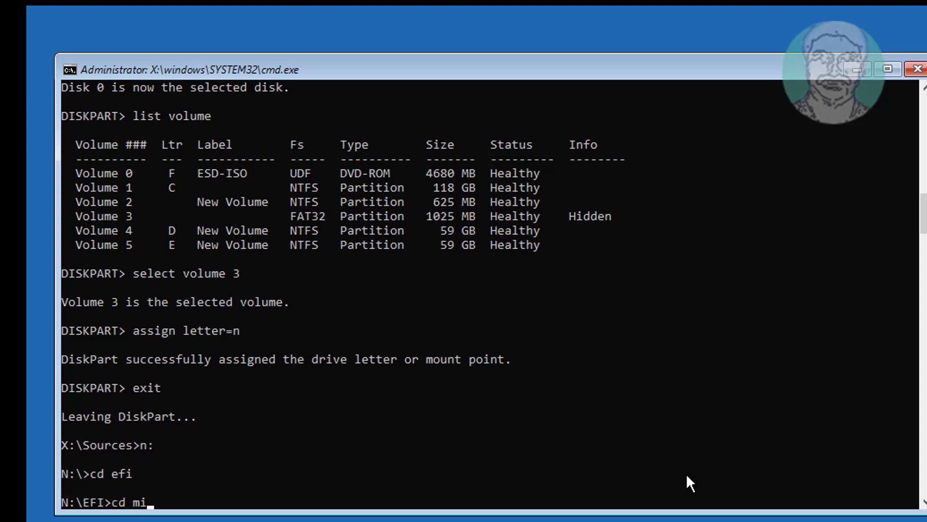
{"action": "type", "text": "crosot"}
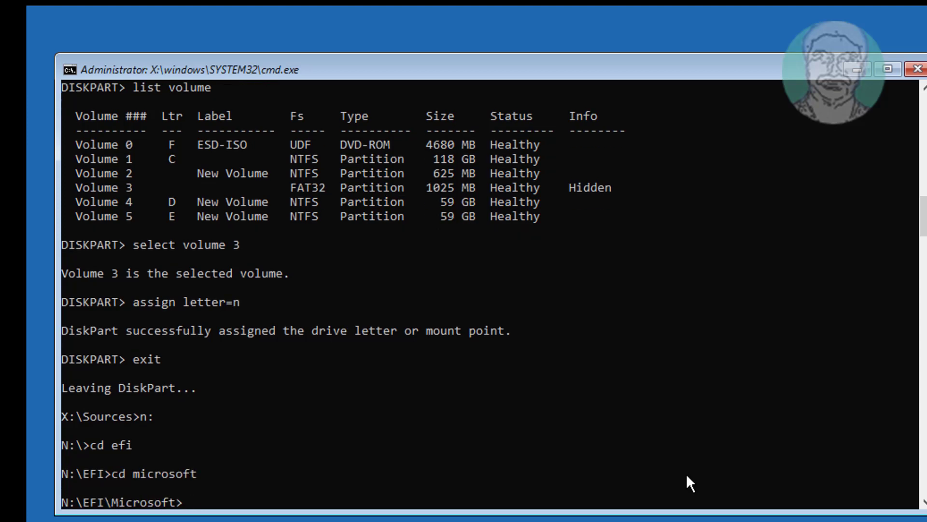
{"action": "type", "text": "cd boot"}
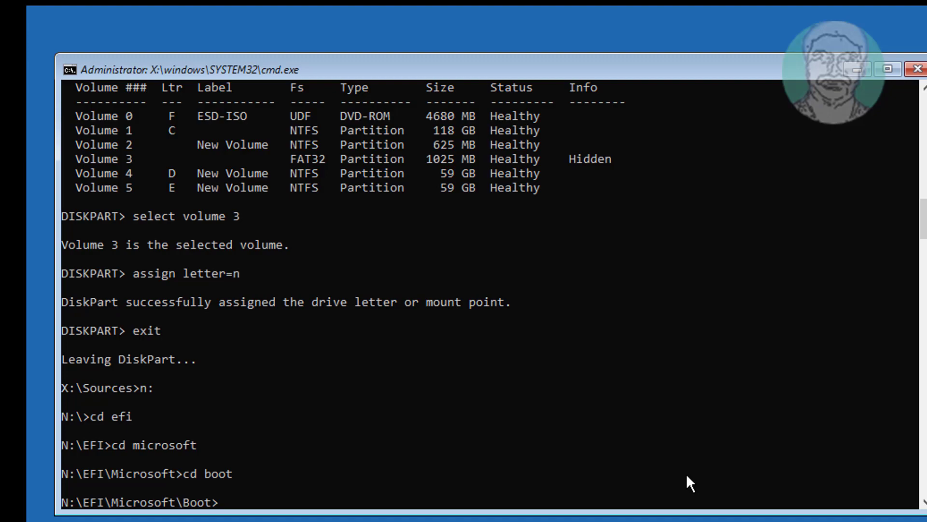
{"action": "type", "text": "dir /a"}
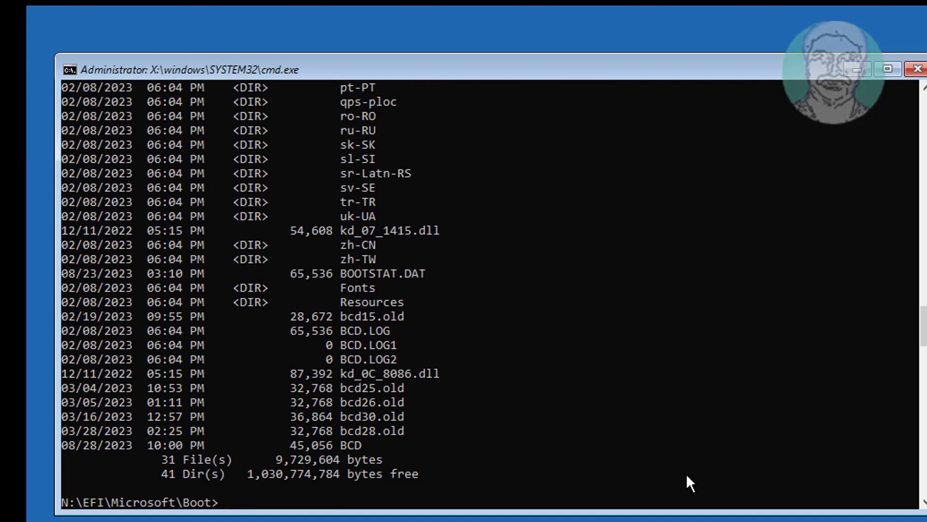
Clear BCD's hidden, read-only and system attributes and rename it to bcd32.old.
{"action": "type", "text": "attrib"}
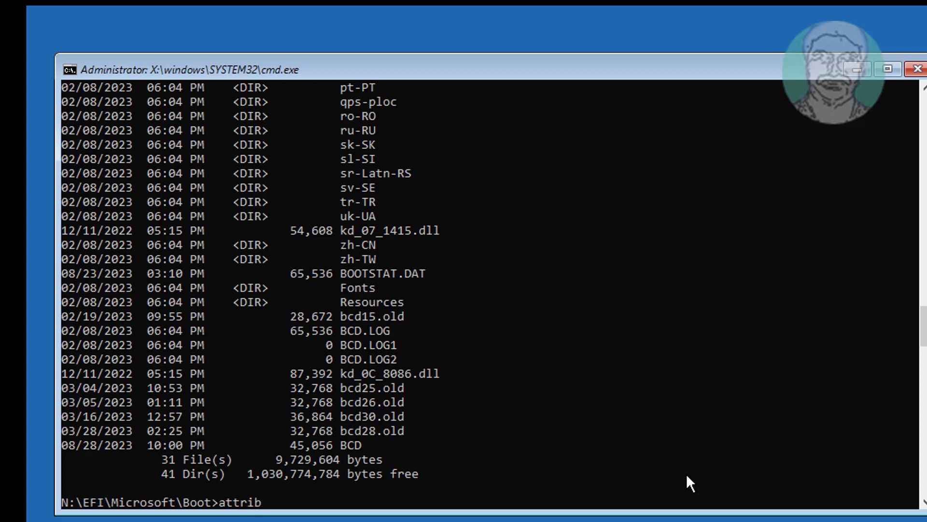
{"action": "type", "text": "bcd"}
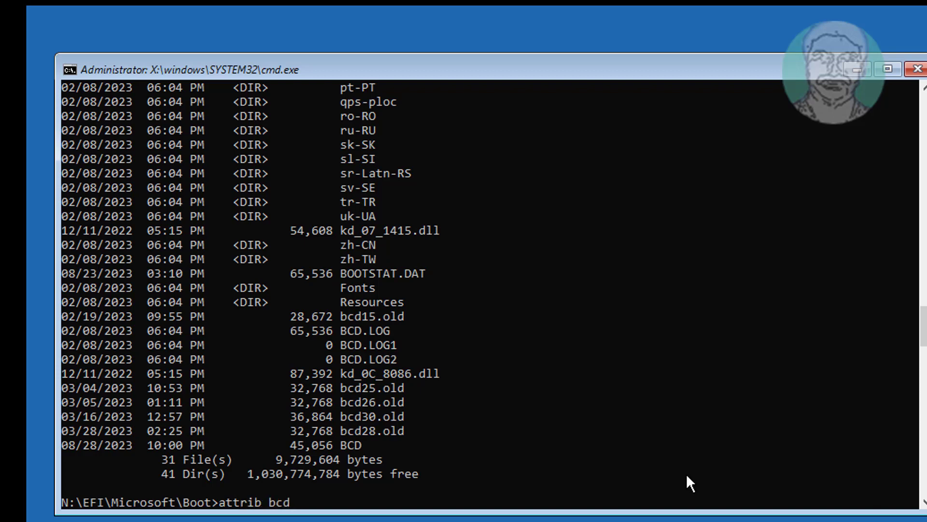
{"action": "type", "text": "-"}
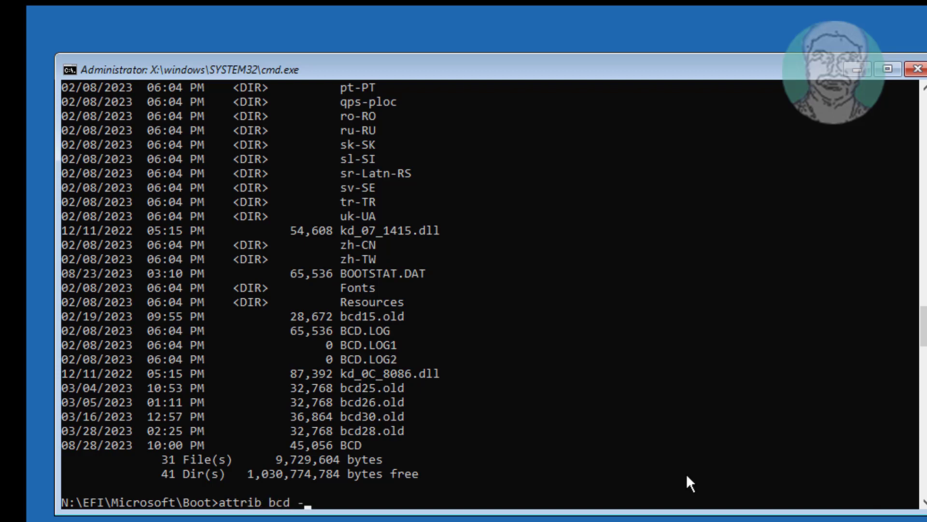
{"action": "type", "text": "h -r -s"}
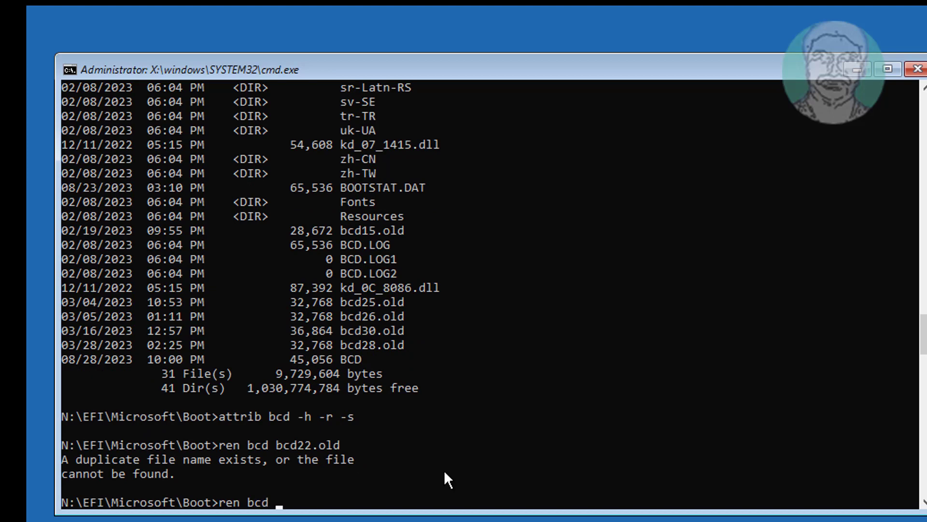
{"action": "type", "text": "bcd32"}
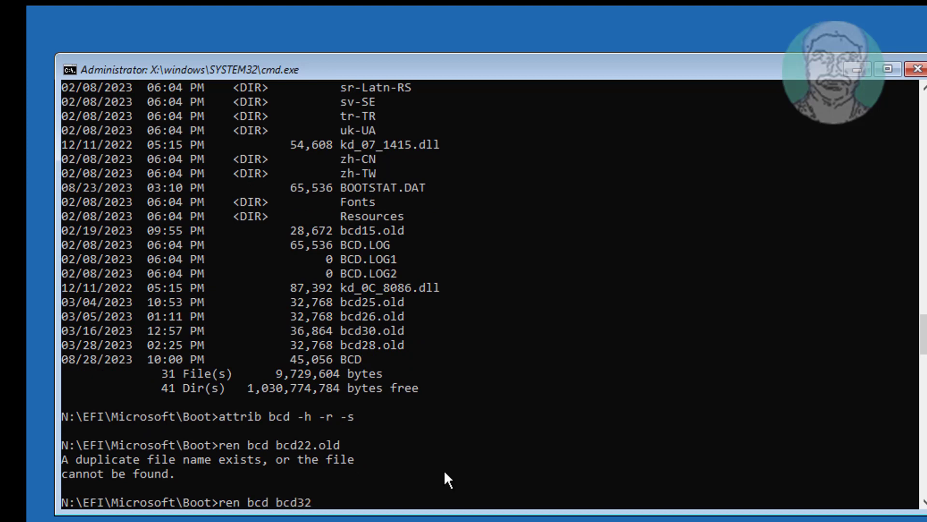
{"action": "type", "text": ".old"}
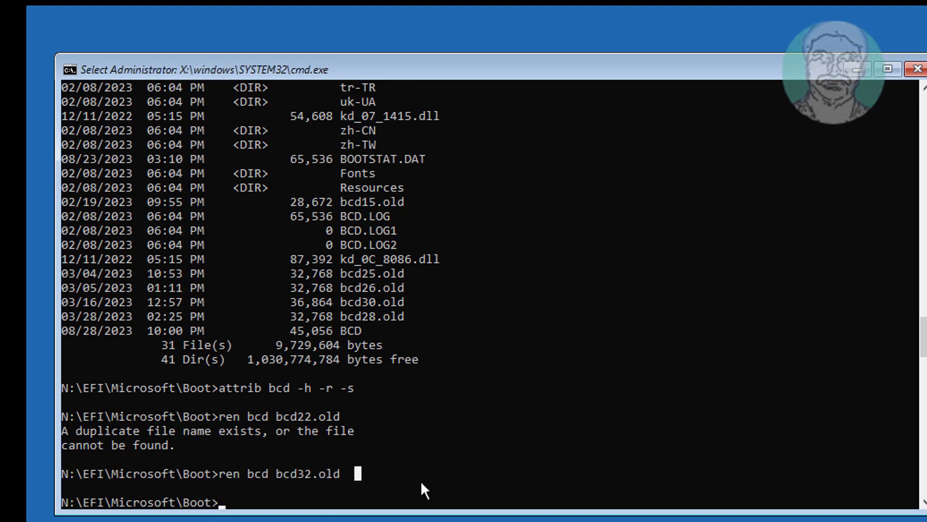
Run bootrec /rebuildbcd and answer A to add the found C:\Windows installation.
{"action": "type", "text": "b"}
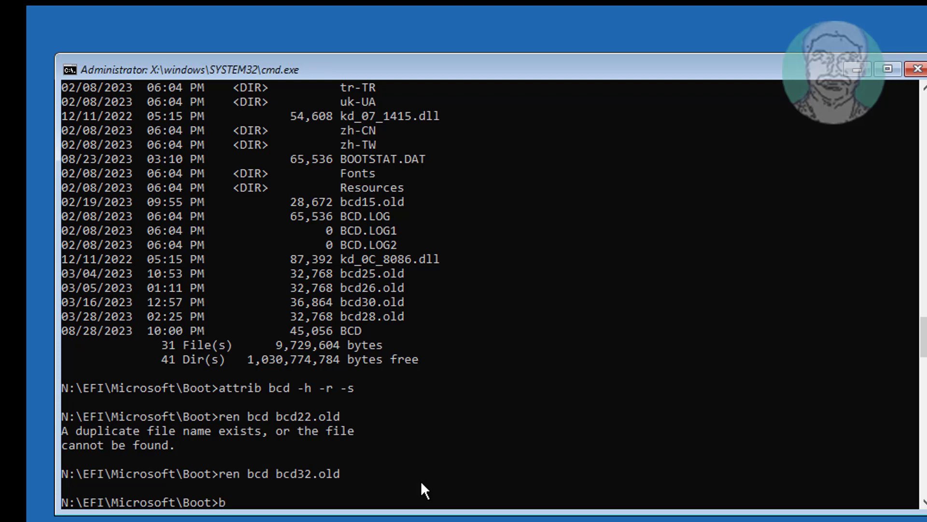
{"action": "type", "text": "ootrec"}
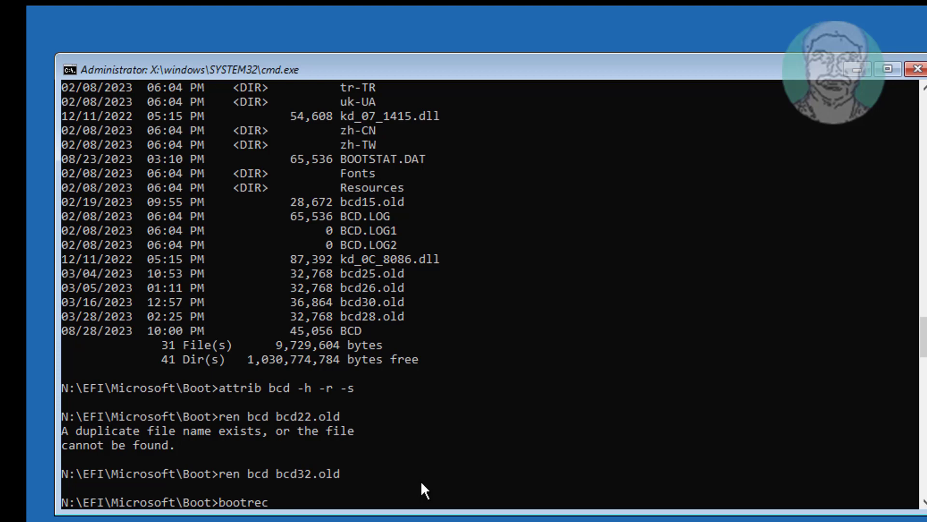
{"action": "type", "text": "/re"}
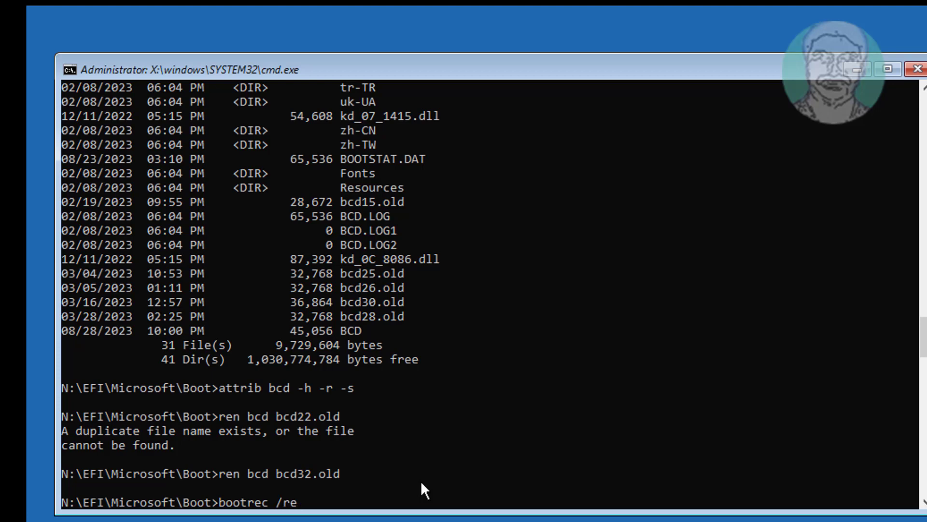
{"action": "type", "text": "buildbcd"}
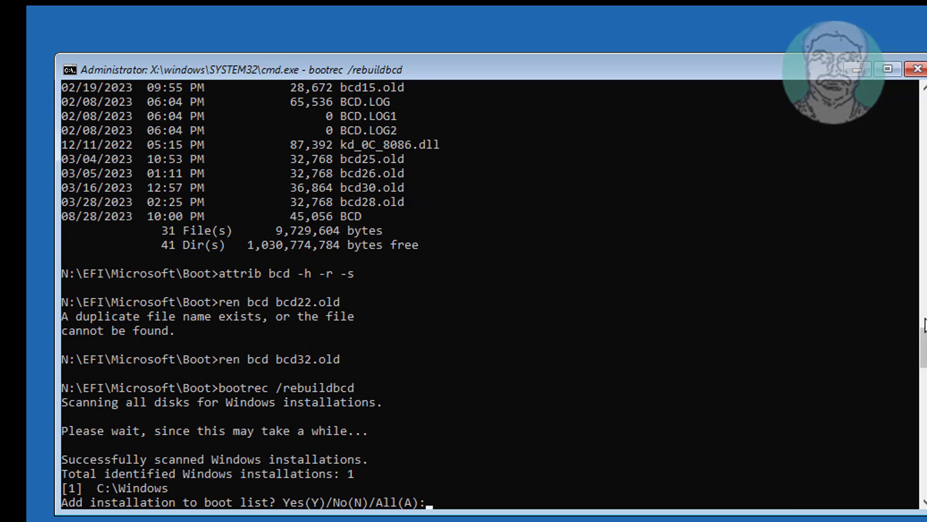
{"action": "type", "text": "A"}
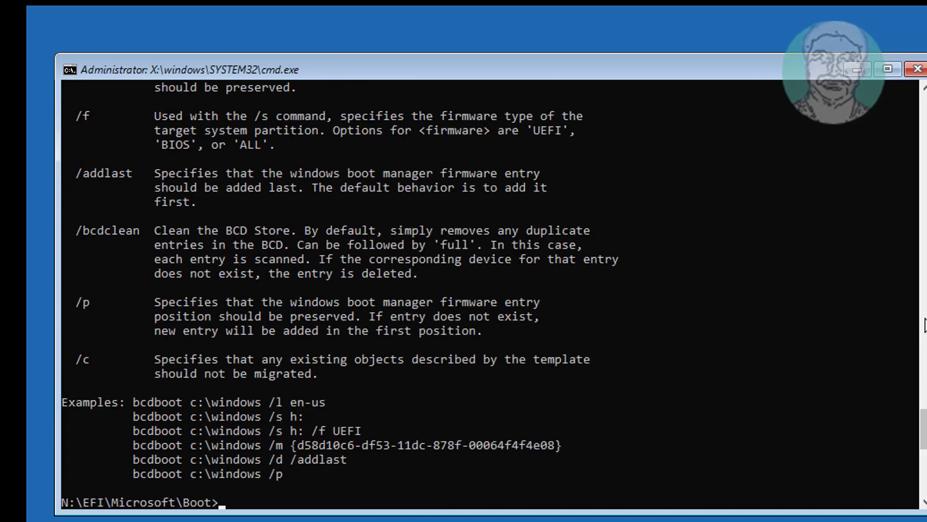
Run bcdboot c:\windows /s n: /f UEFI and confirm boot files were successfully created.
{"action": "type", "text": "bcd"}
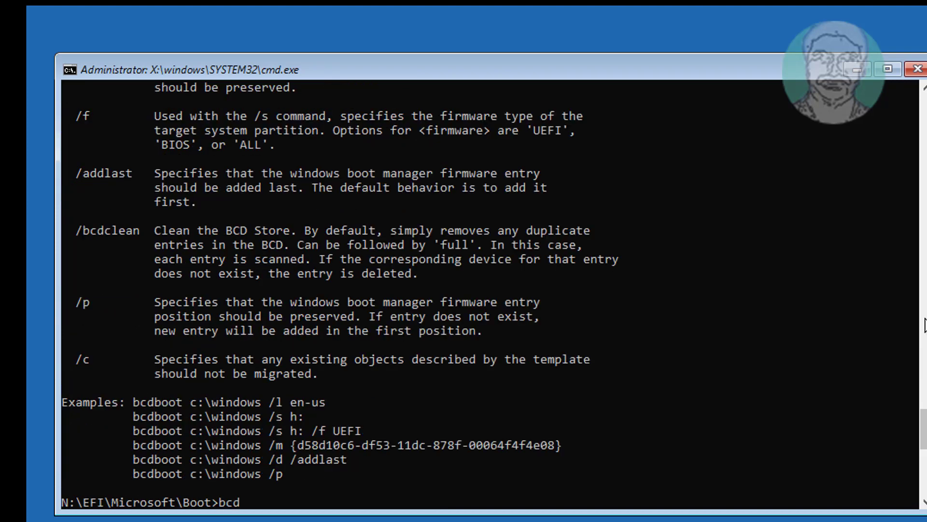
{"action": "type", "text": "boot"}
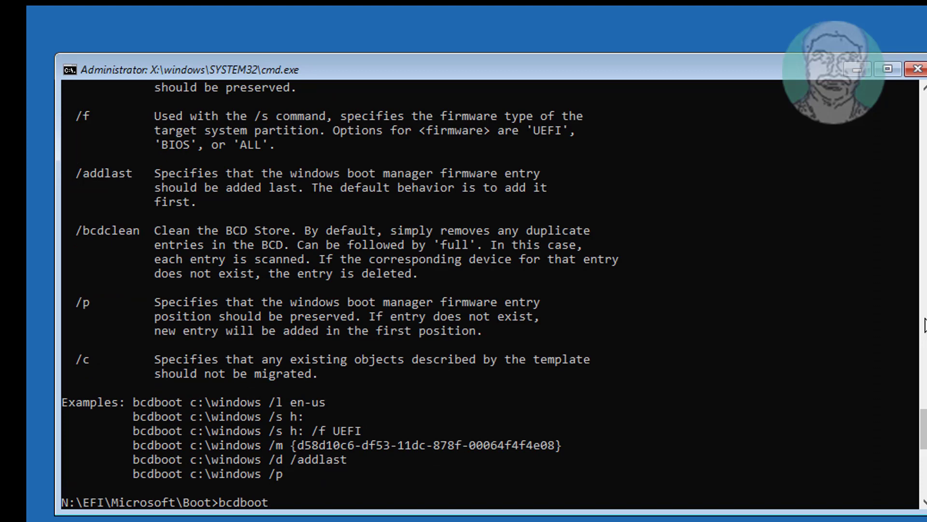
{"action": "type", "text": "c:"}
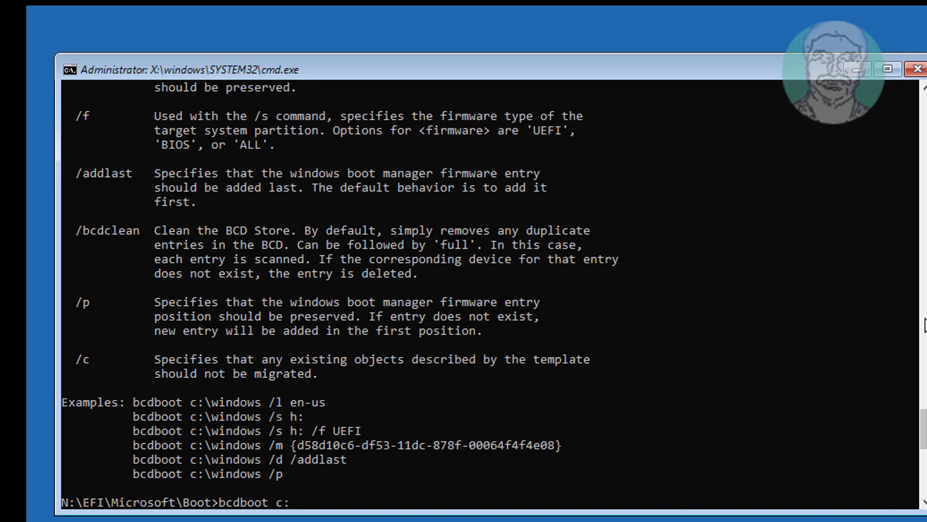
{"action": "type", "text": "\\windows /s"}
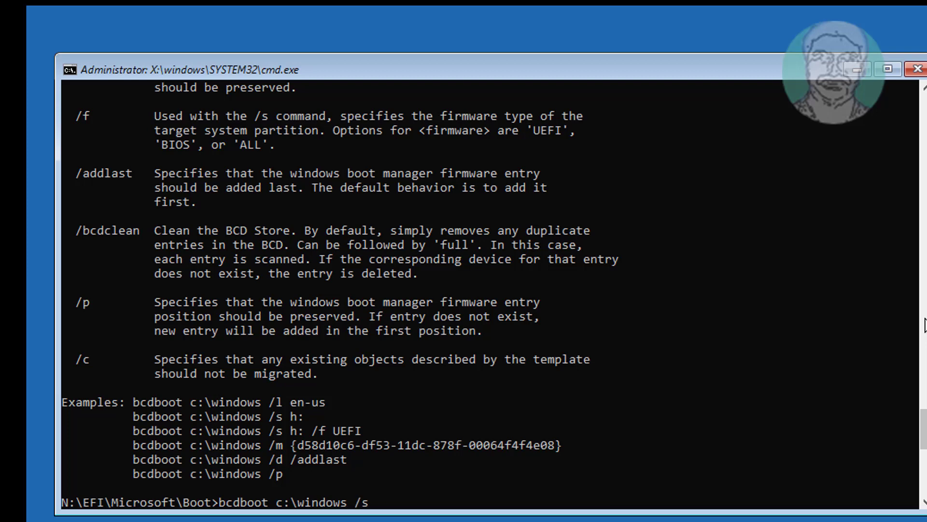
{"action": "type", "text": "n:"}
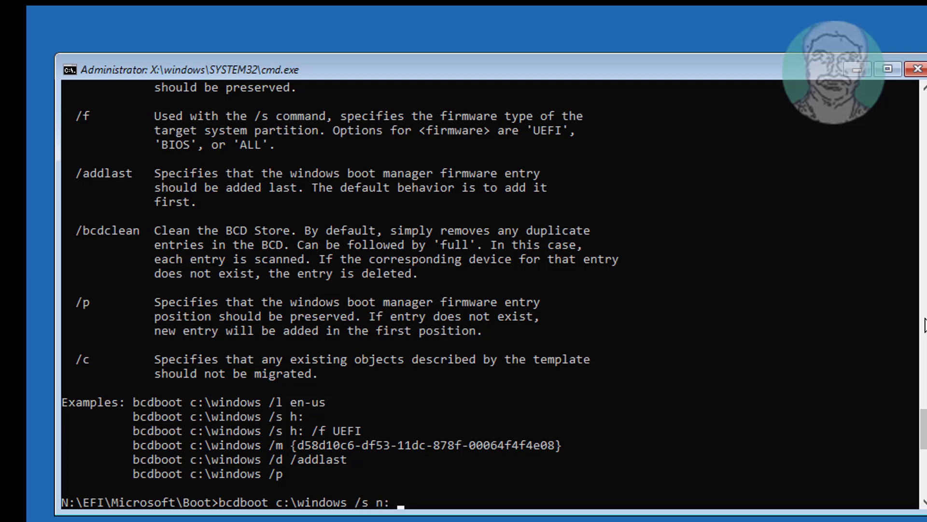
{"action": "type", "text": "/f"}
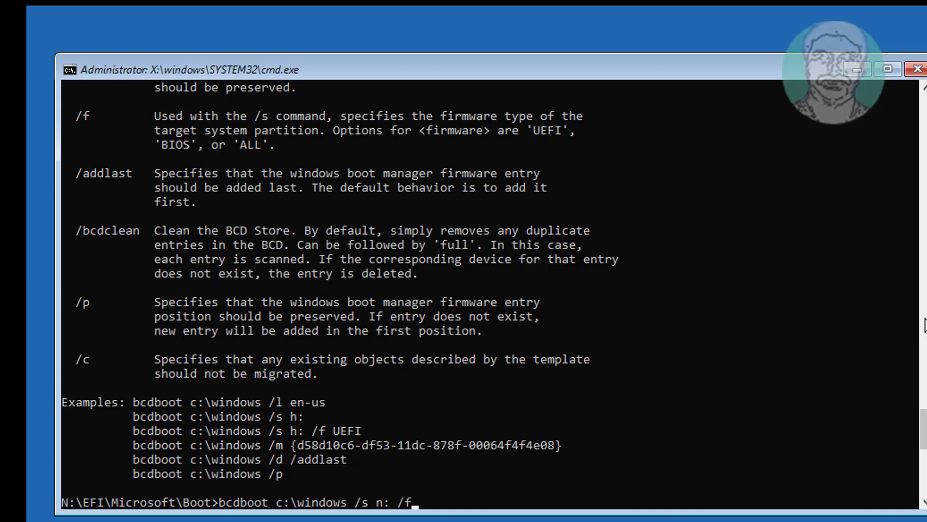
{"action": "type", "text": "U"}
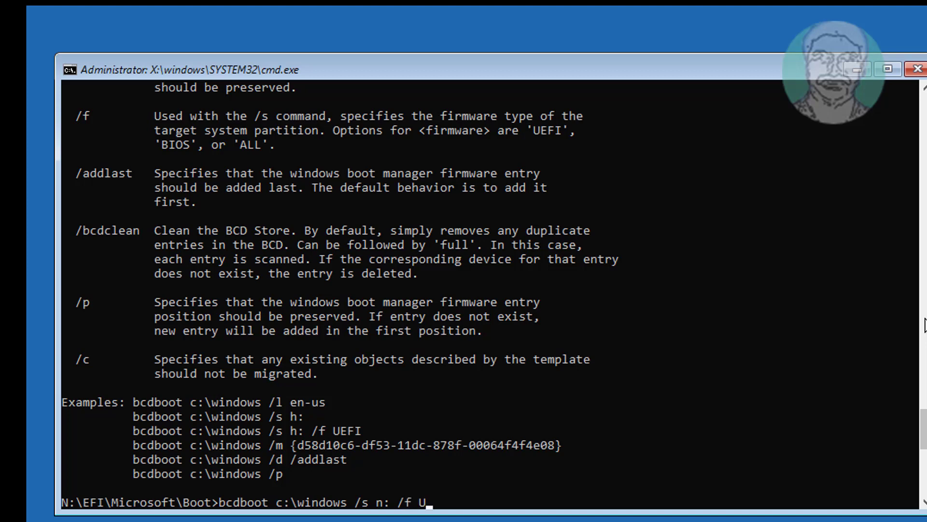
{"action": "type", "text": "EFI"}
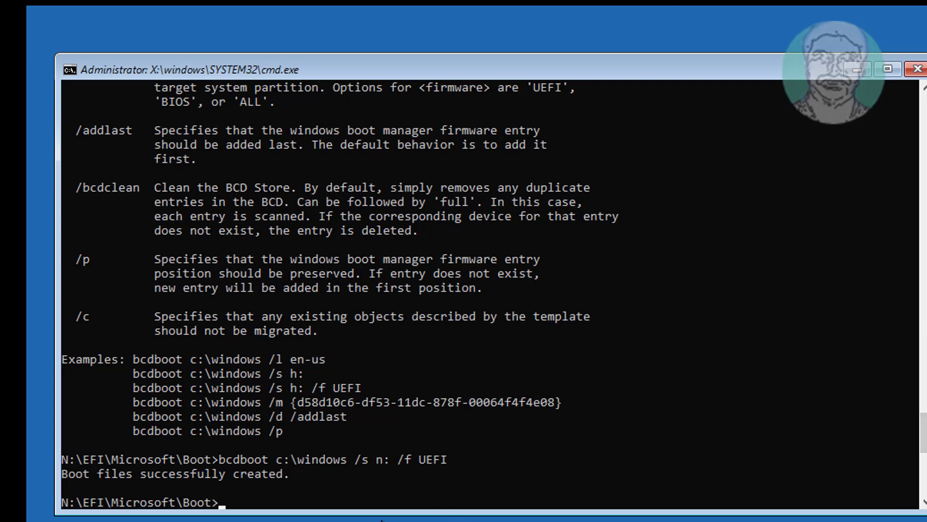
{"action": "left_click_drag", "start_coordinate": [63, 473], "coordinate": [312, 473]}
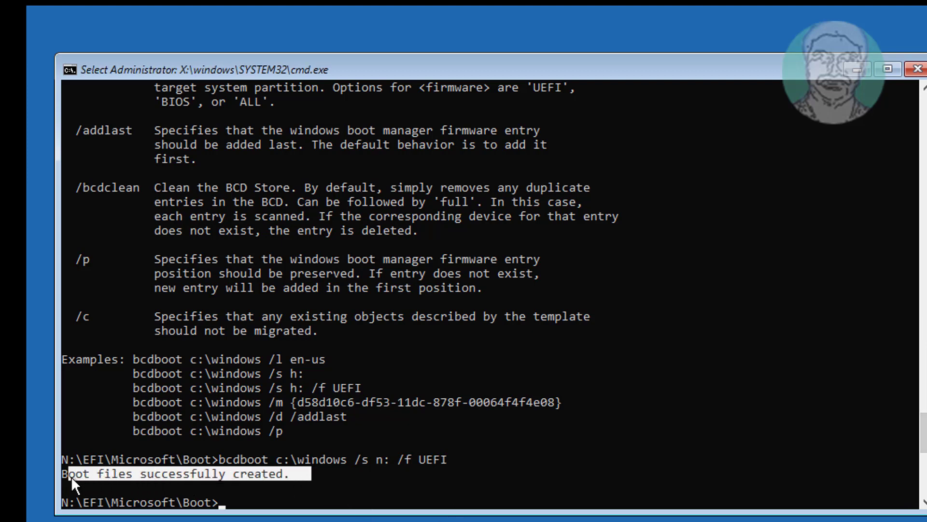
Exit the Command Prompt and continue from recovery to Windows 11's lock screen.
{"action": "type", "text": "ex"}
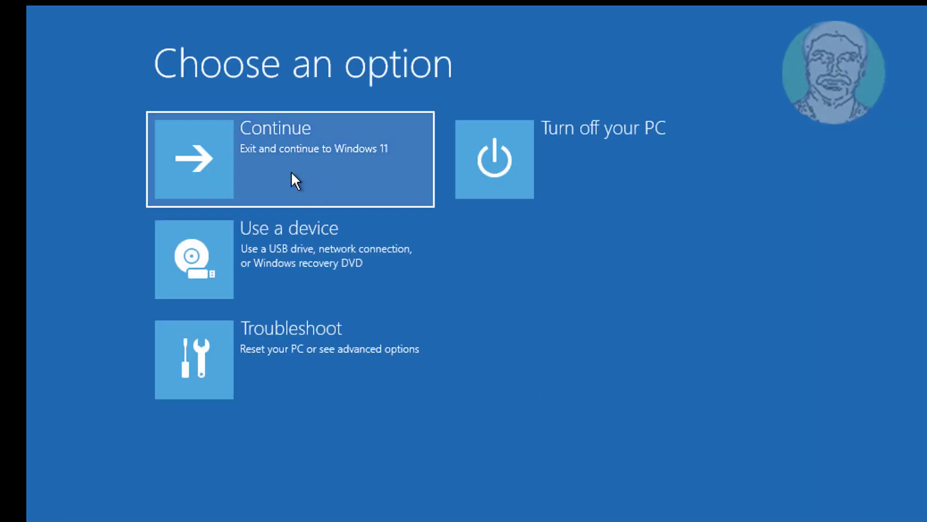
{"action": "left_click", "coordinate": [290, 158]}
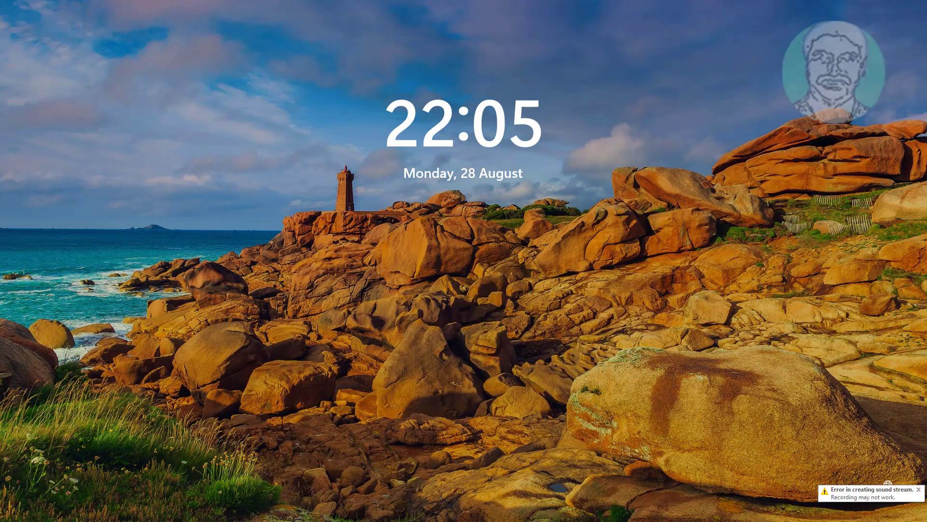